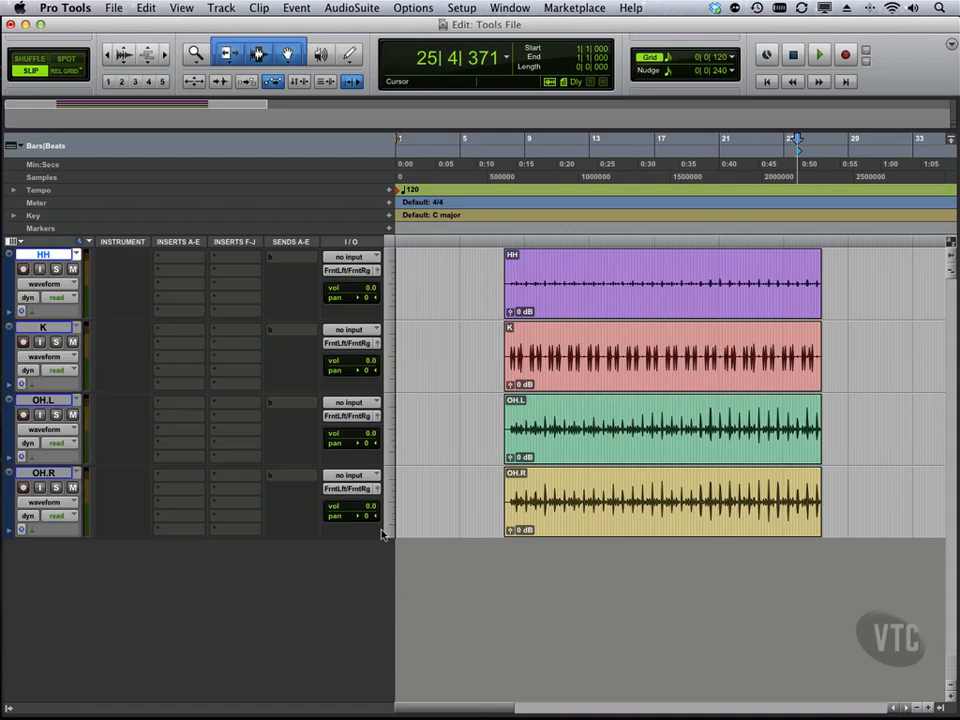
Step: Zoom in near bar 7 and set the edit point just before the first drum hit
left_click(500, 270)
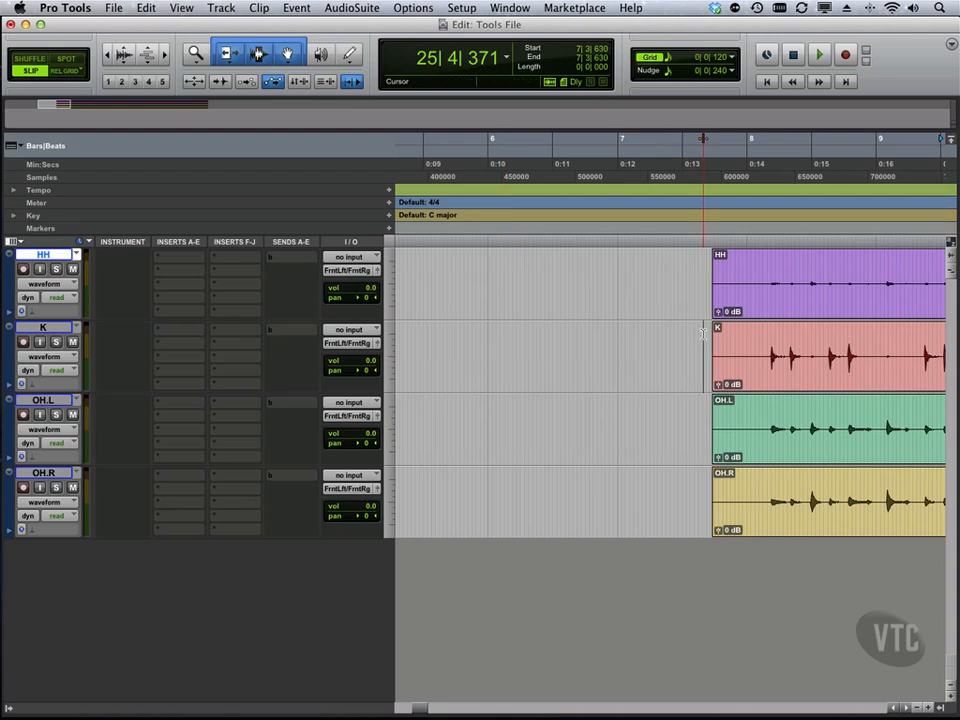
left_click(818, 55)
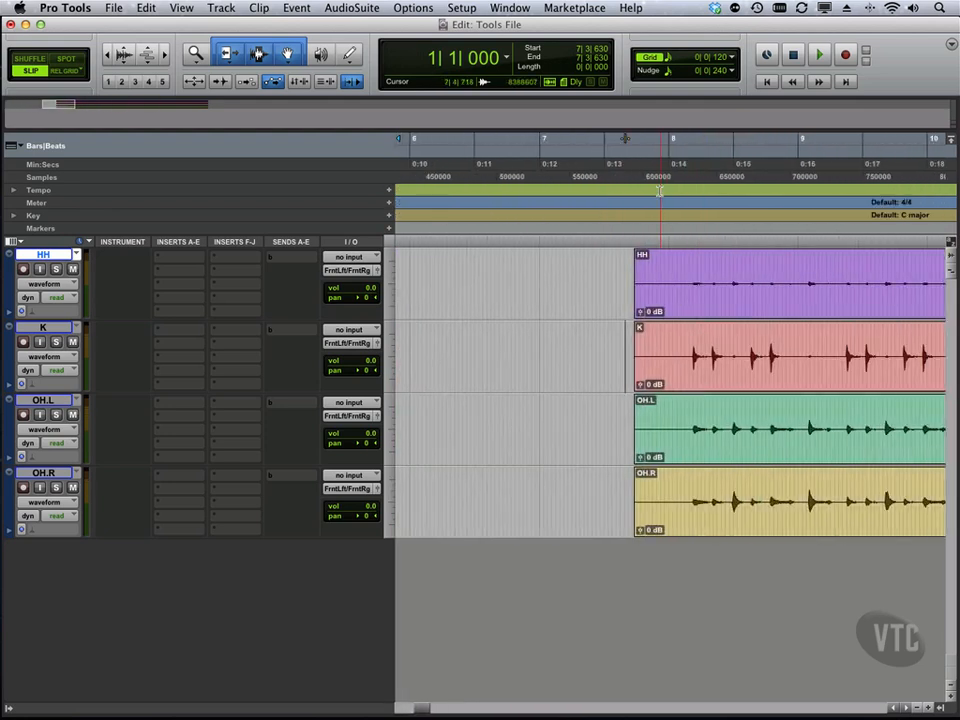
left_click(818, 54)
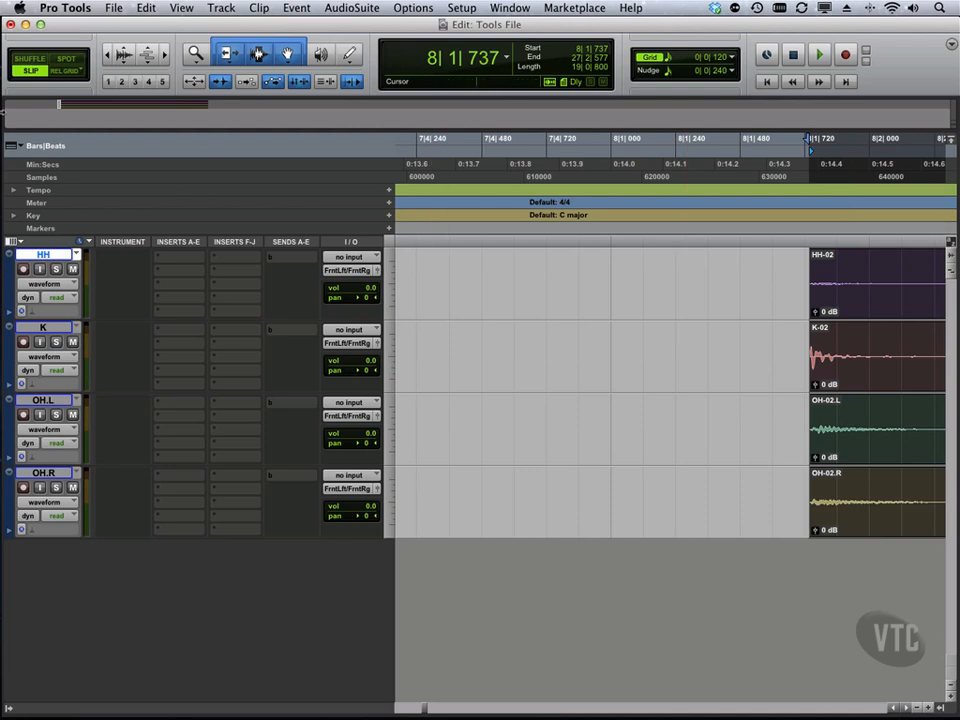
Step: Switch to Shuffle mode and slide the four trimmed drum clips to bar 1
left_click(45, 145)
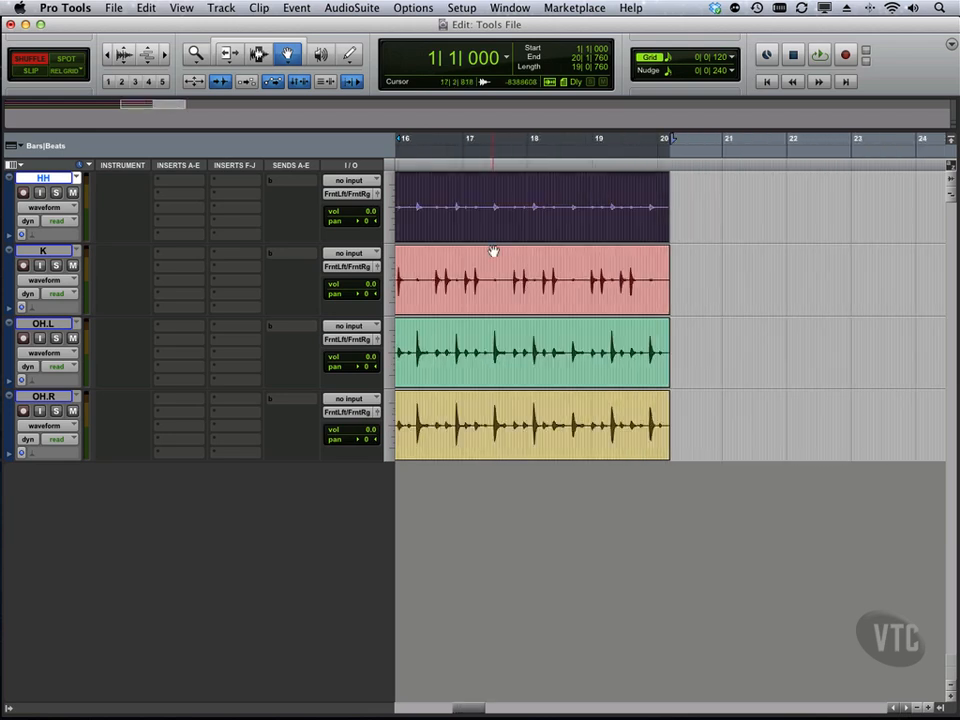
Step: Trim the drum clips' ends at the bar line and open Event > Beat Detective
left_click(228, 54)
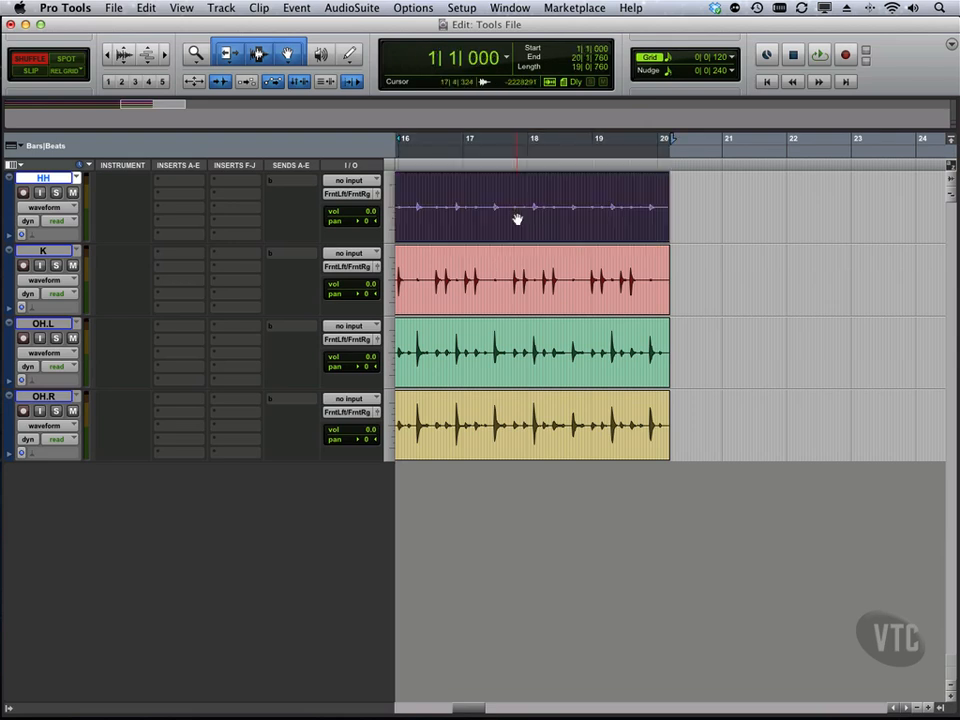
left_click(819, 55)
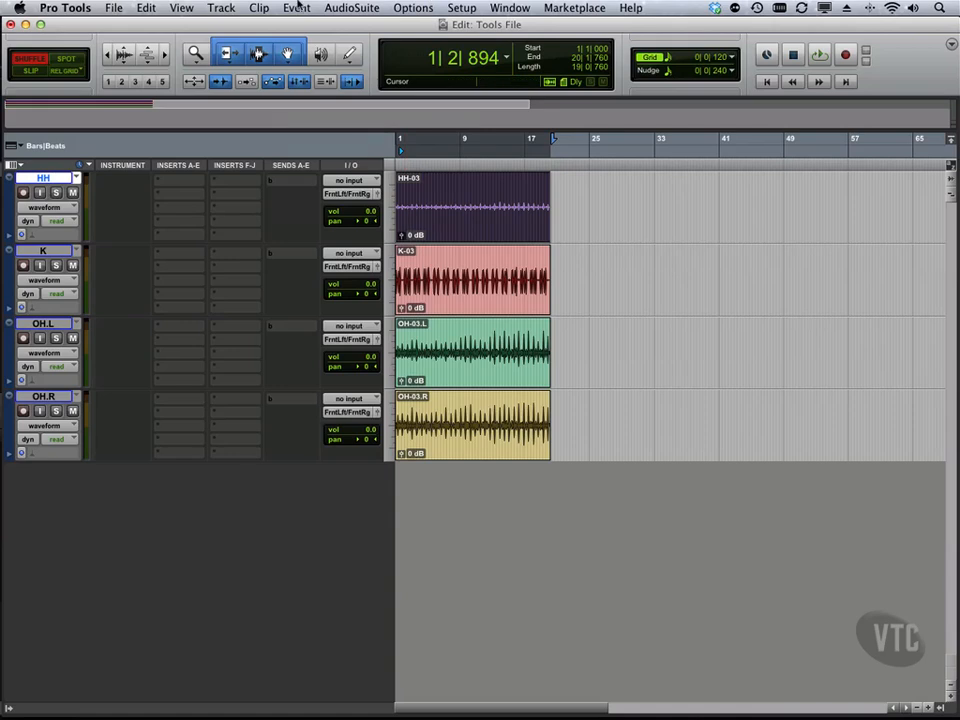
left_click(296, 8)
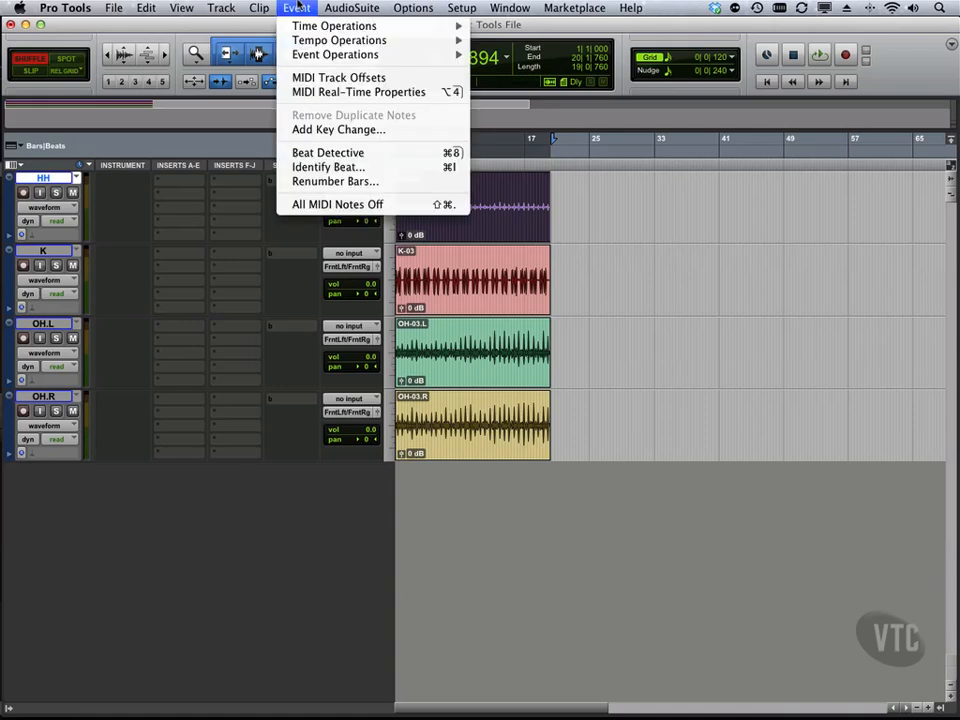
left_click(327, 152)
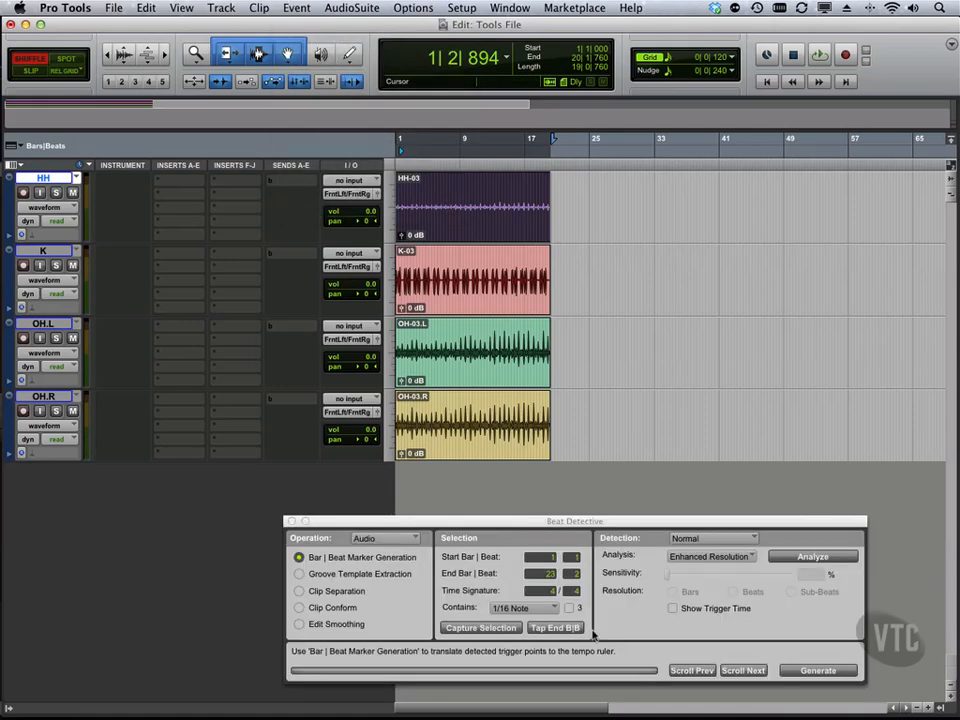